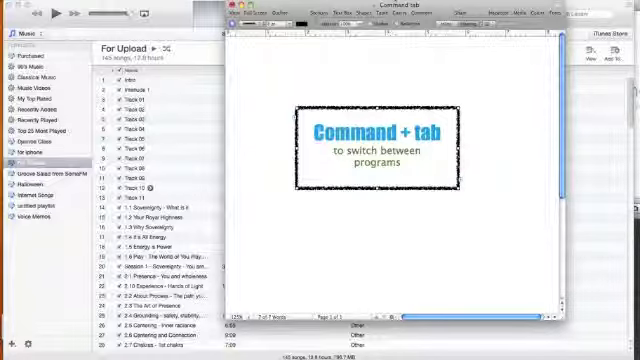
# Switch from the Pages document to iTunes with Command+Tab.
pyautogui.press('cmd+tab')
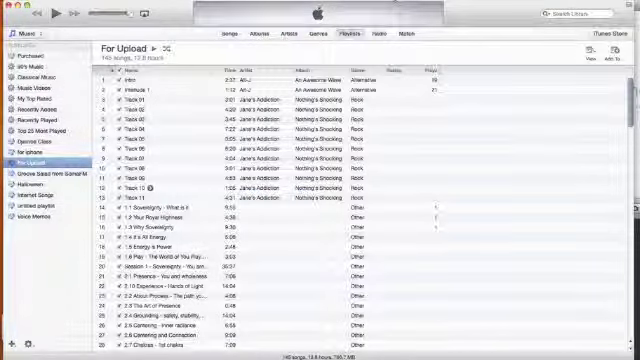
# Return to Pages with Command+Tab, then step to the next app in the switcher.
pyautogui.press('cmd+tab')
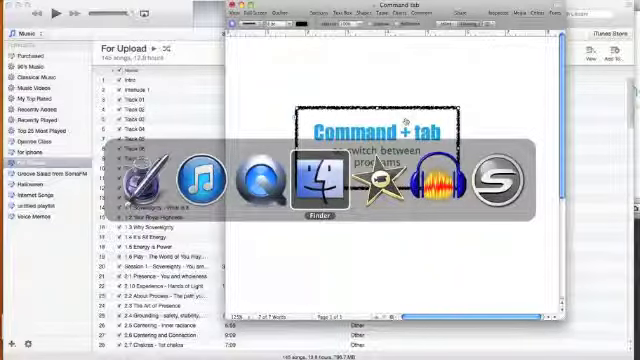
pyautogui.press('Tab')
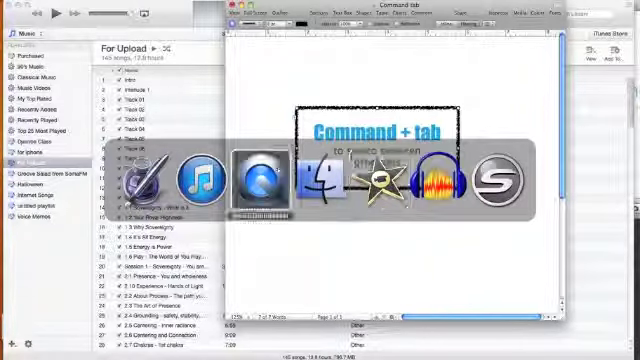